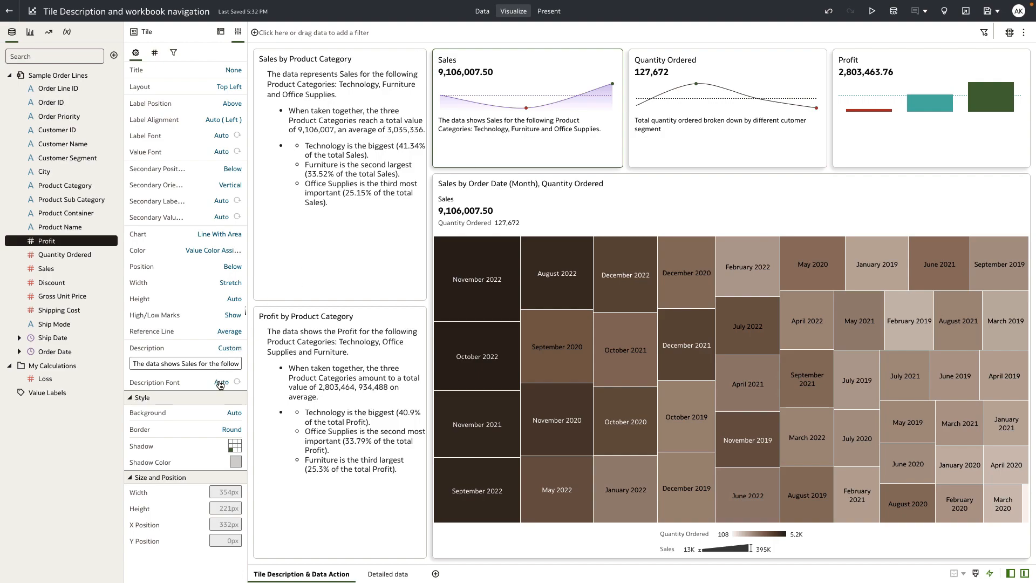
# Step: Set the Sales tile's description font colour to orange (#e9a929)
pyautogui.click(220, 381)
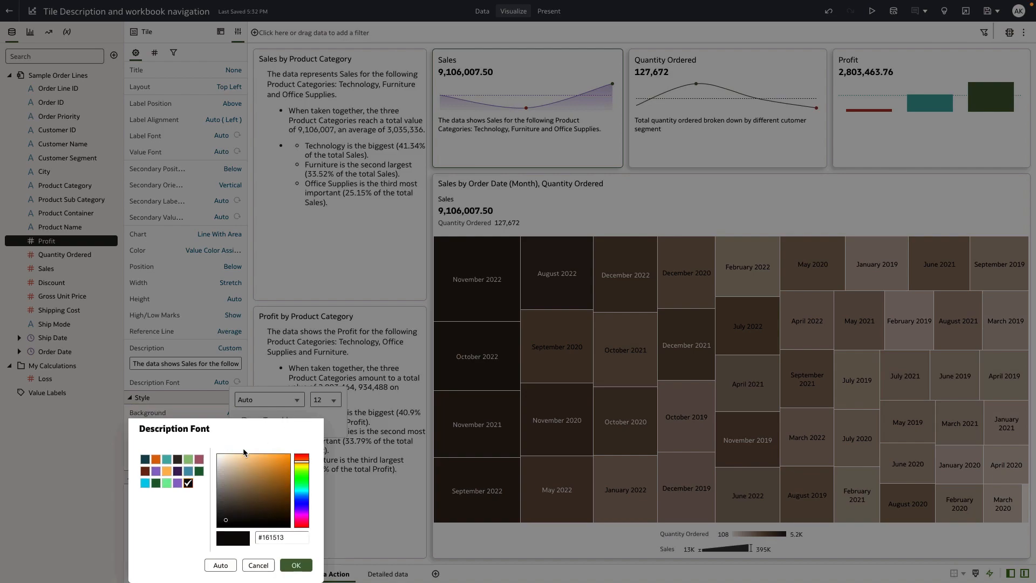
pyautogui.click(276, 460)
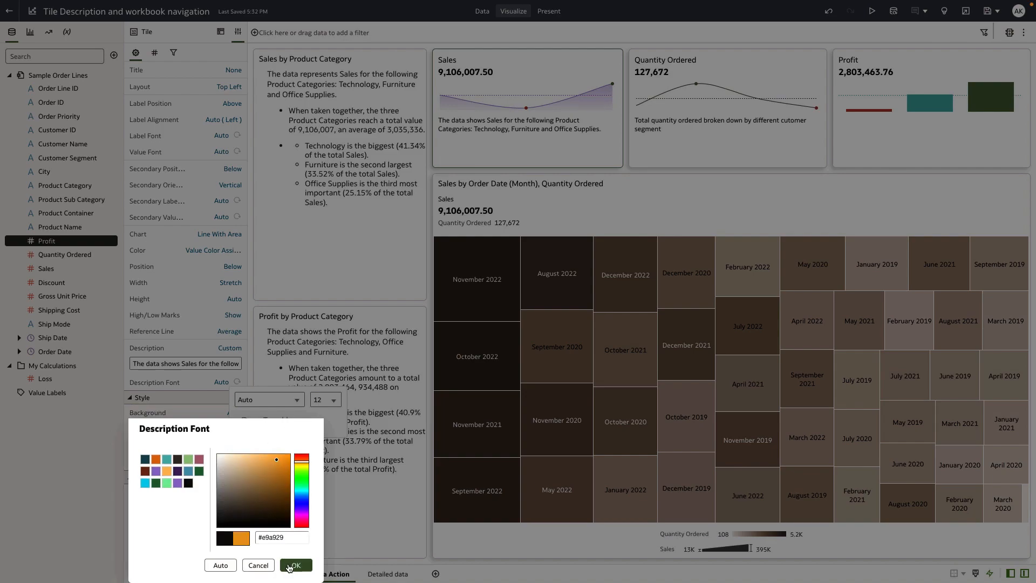
pyautogui.click(294, 564)
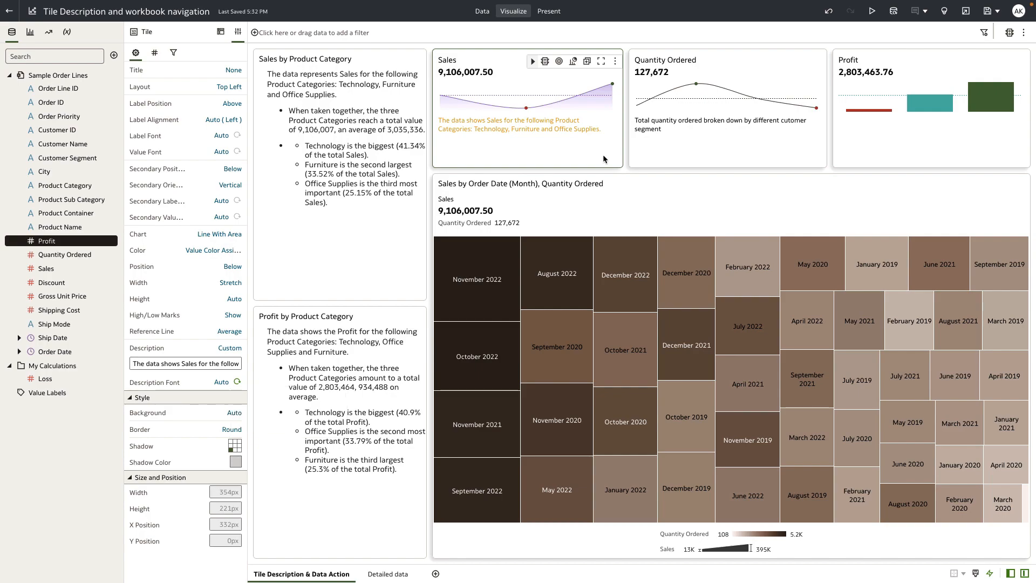
pyautogui.moveTo(511, 67)
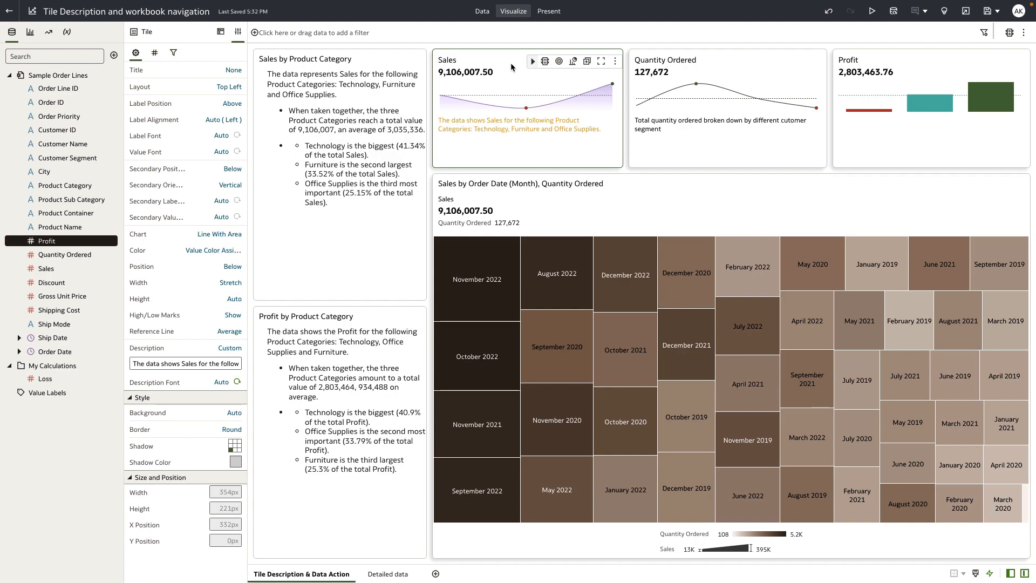
pyautogui.moveTo(500, 68)
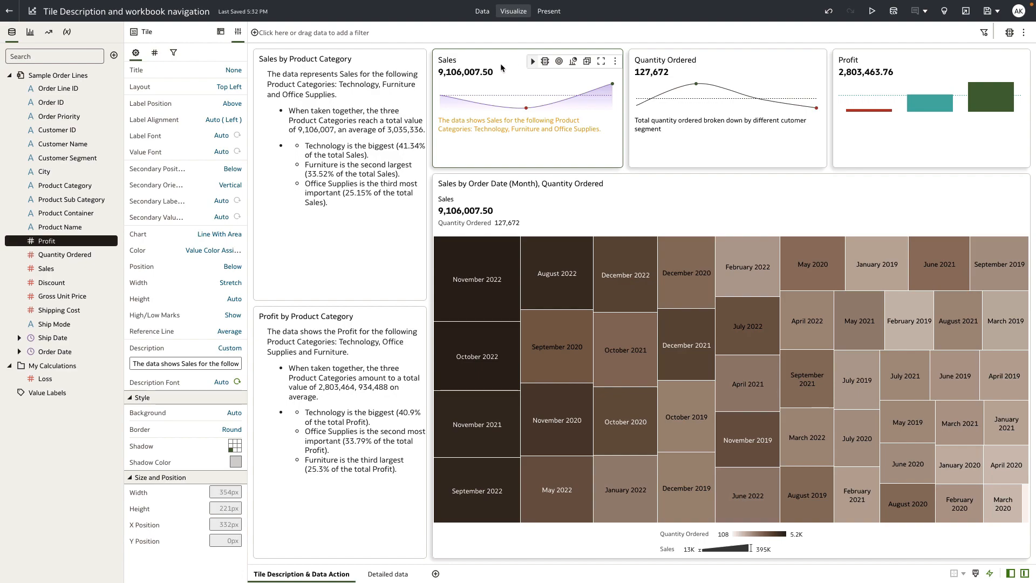
pyautogui.moveTo(508, 158)
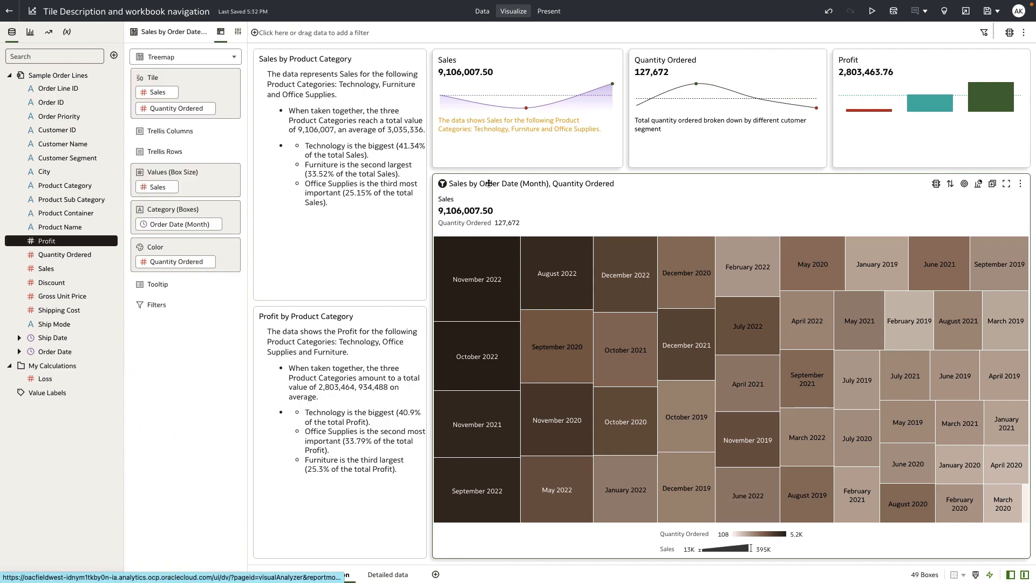
pyautogui.moveTo(492, 186)
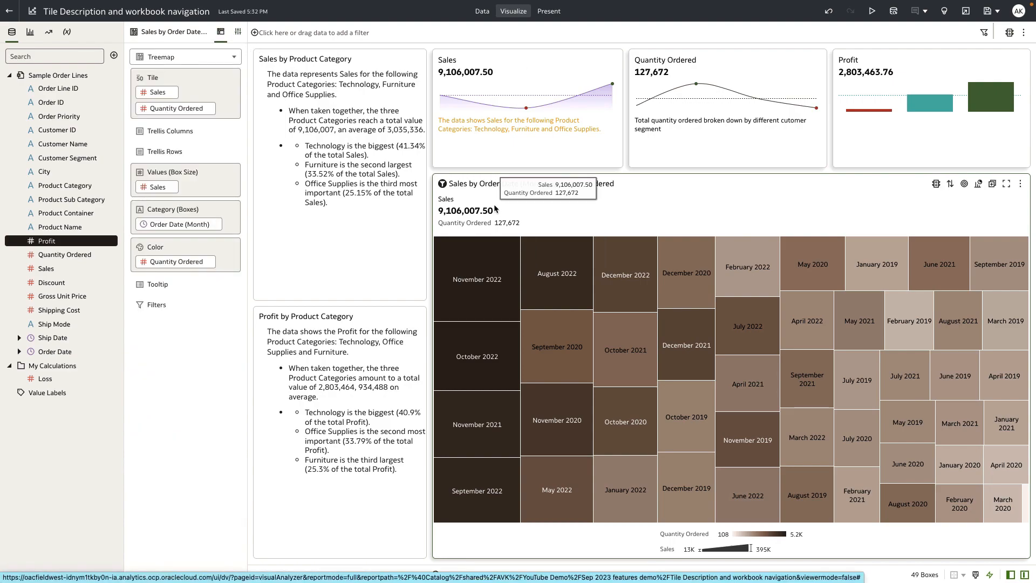
pyautogui.moveTo(973, 51)
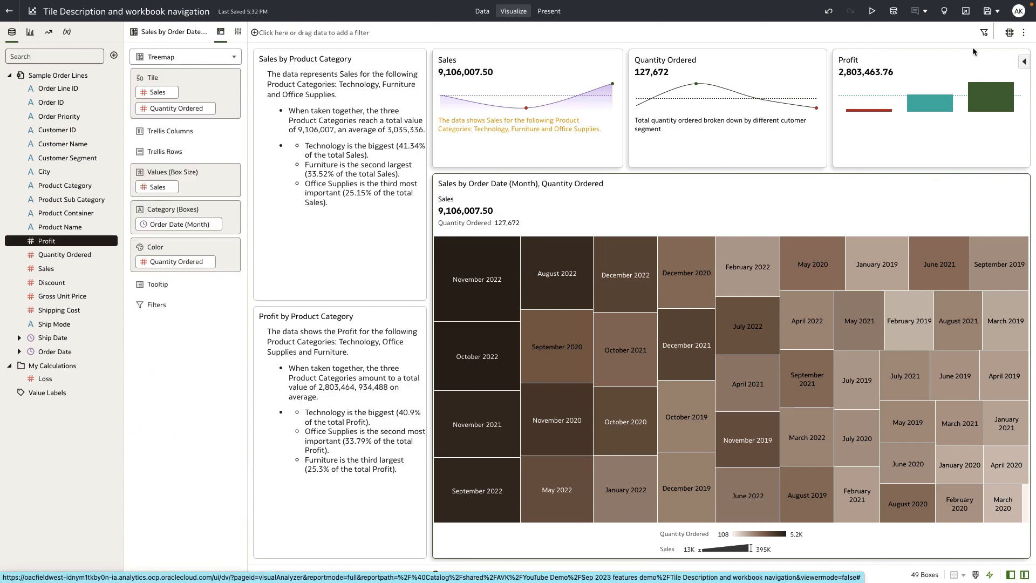
# Step: Start a new data action named Sales of type Analytics Link from the workbook menu
pyautogui.click(1023, 31)
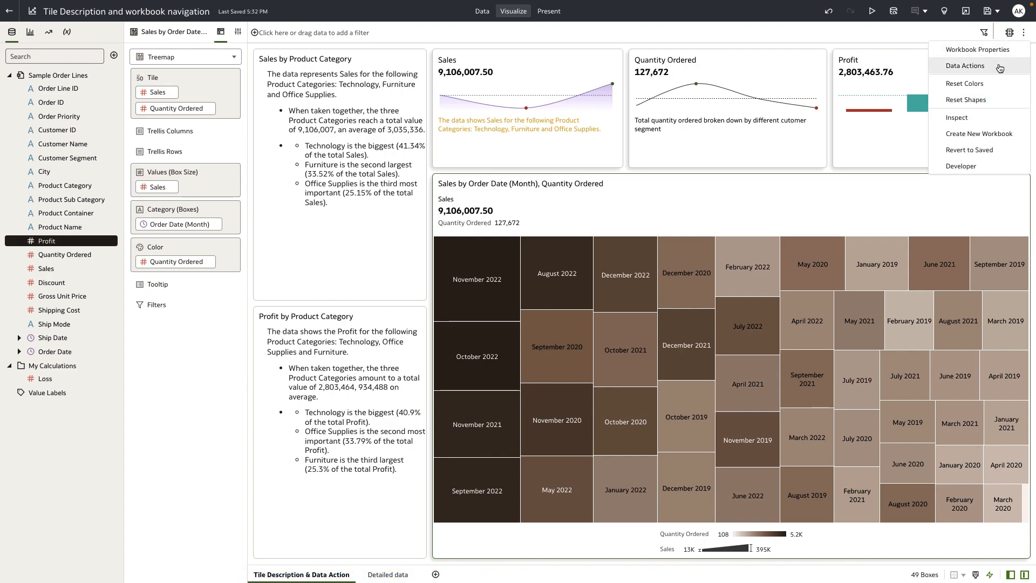
pyautogui.click(963, 65)
pyautogui.write('S')
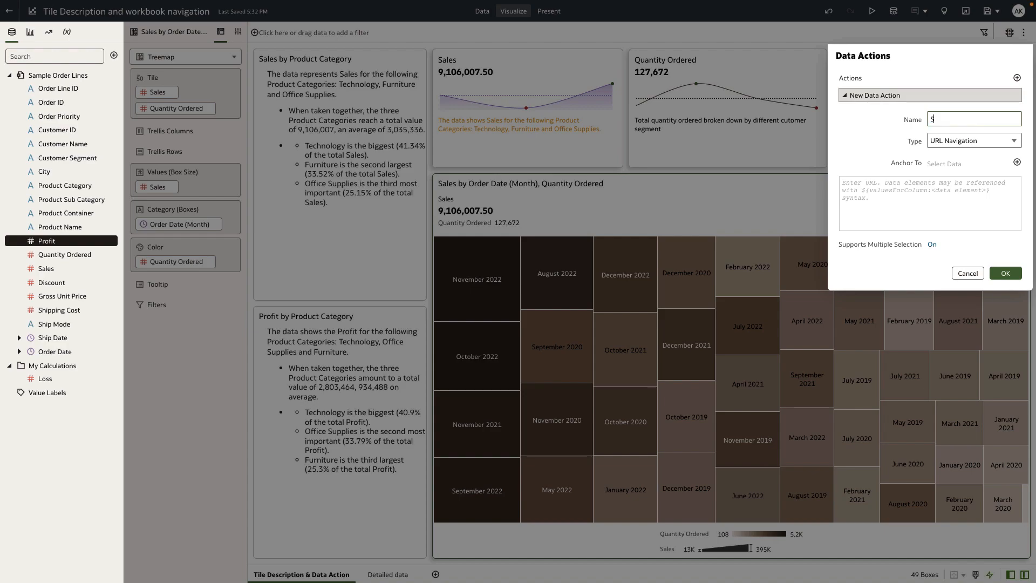
pyautogui.click(973, 140)
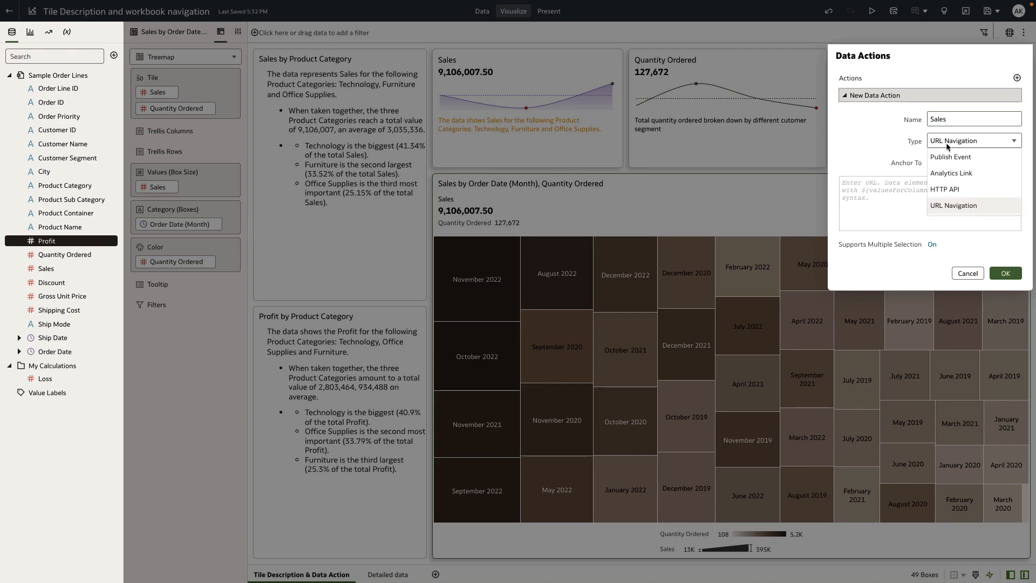
pyautogui.click(950, 173)
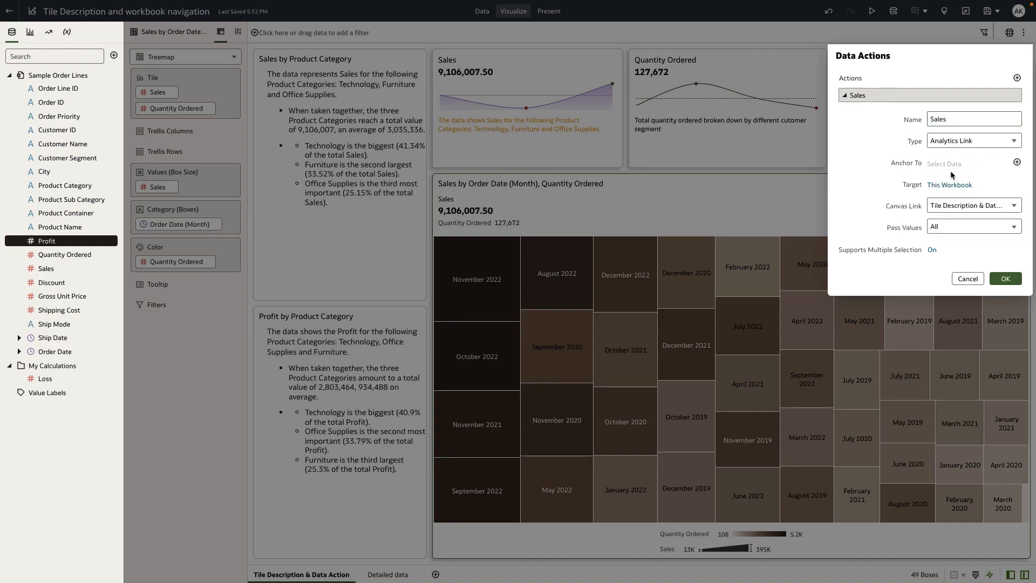
# Step: Anchor the action to Sales, link it to the Detailed data canvas, and save it
pyautogui.click(964, 163)
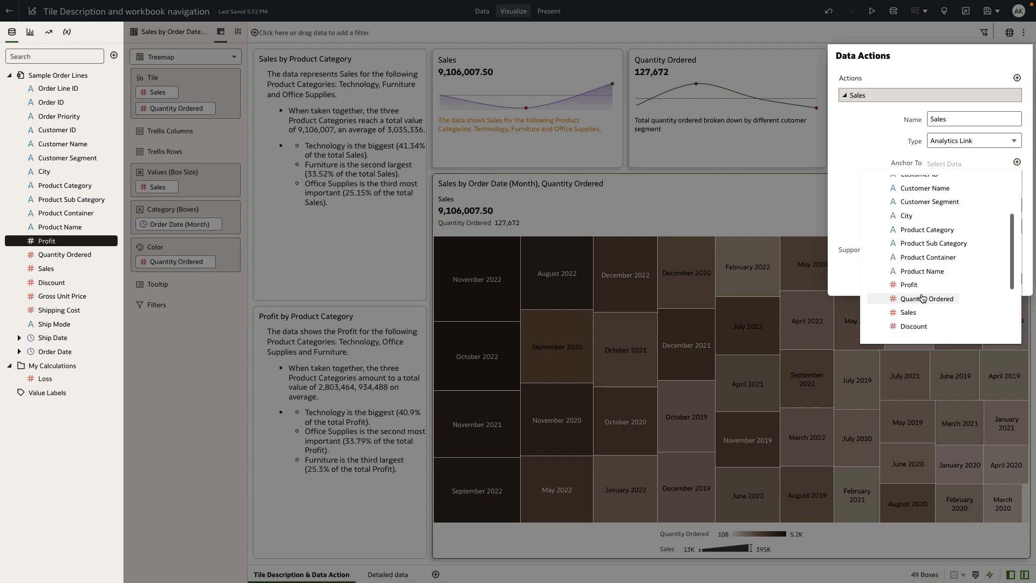
pyautogui.click(908, 311)
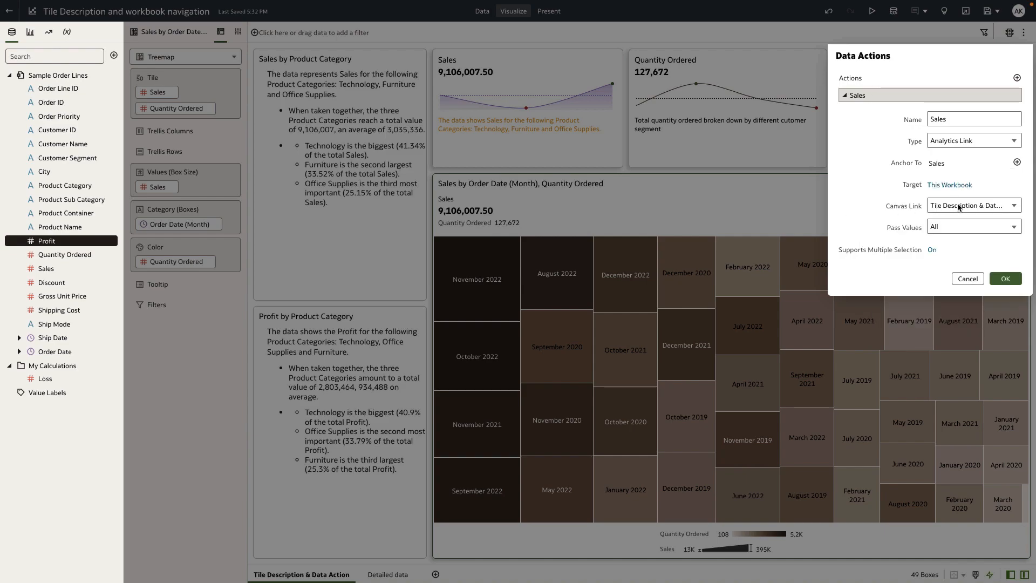
pyautogui.click(972, 205)
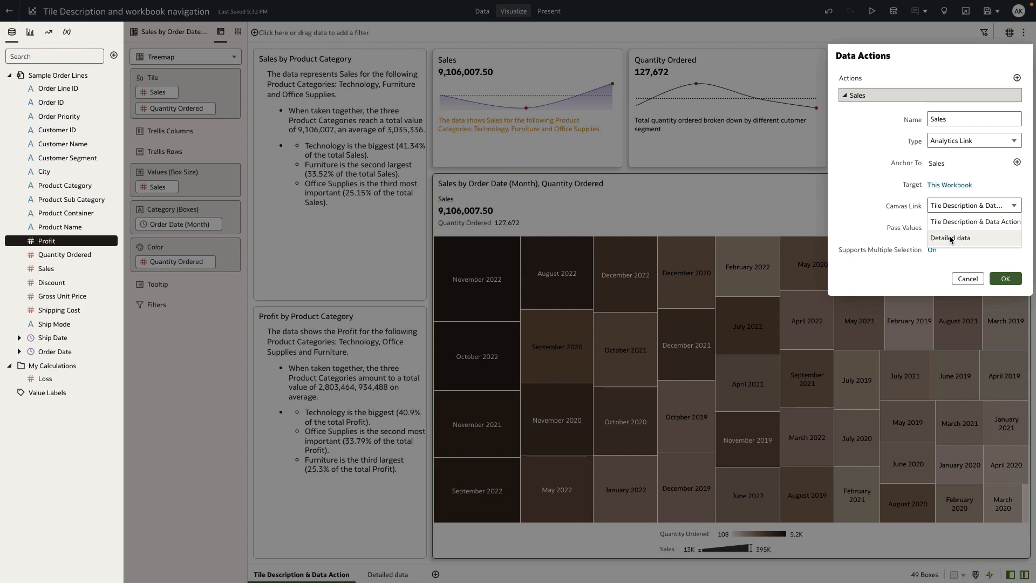
pyautogui.click(949, 238)
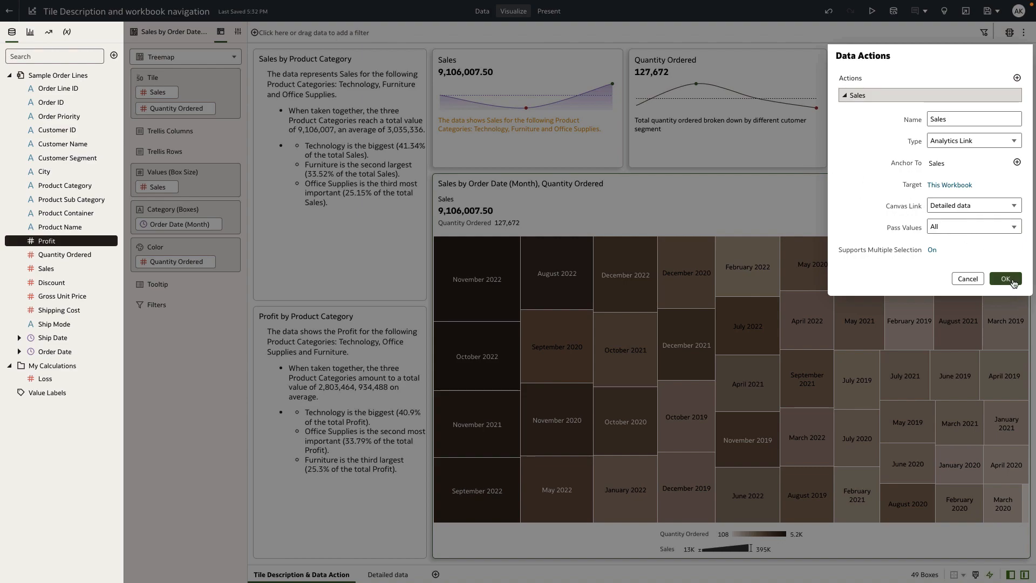
pyautogui.click(1004, 279)
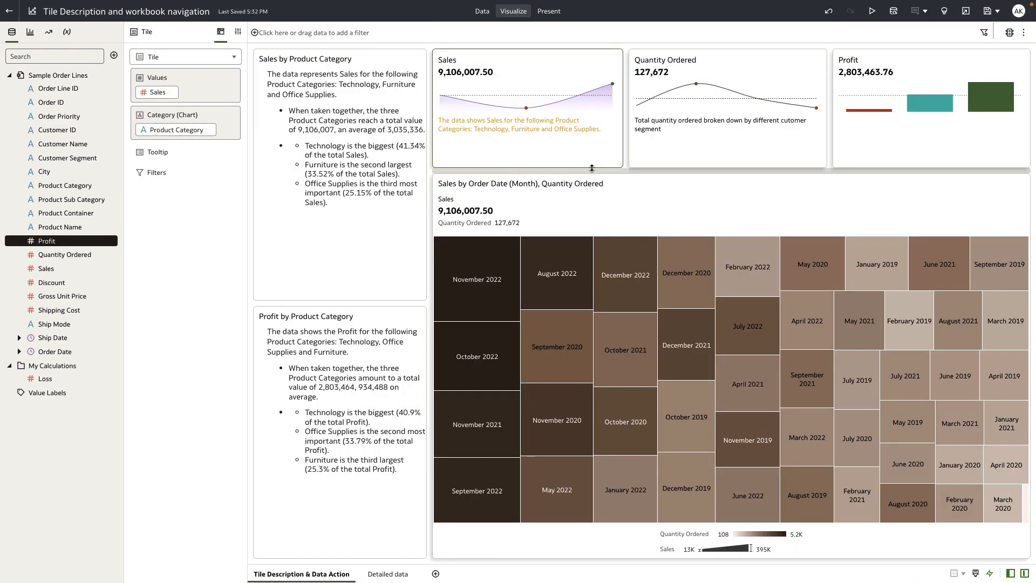
pyautogui.rightClick(472, 72)
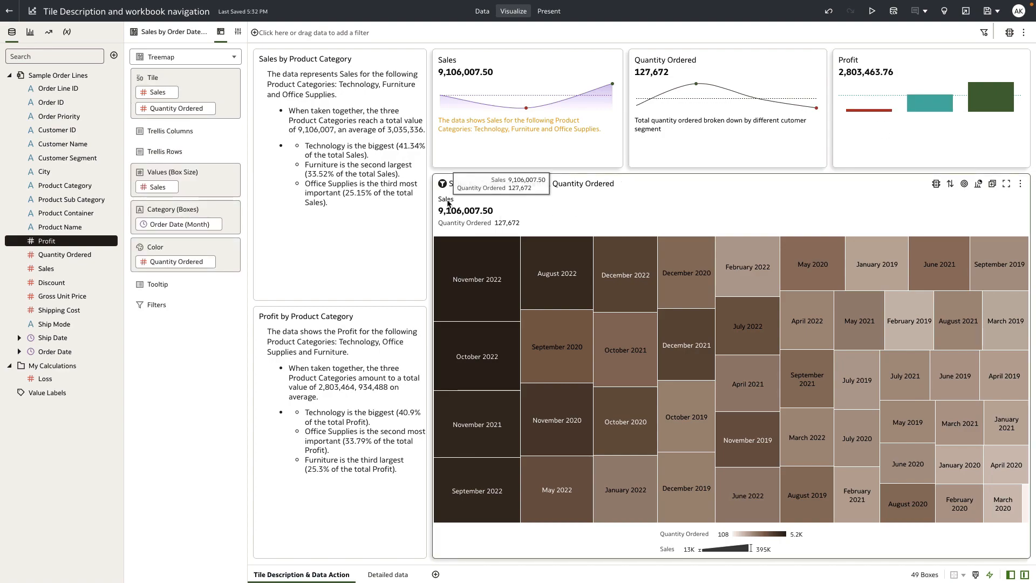
pyautogui.rightClick(466, 211)
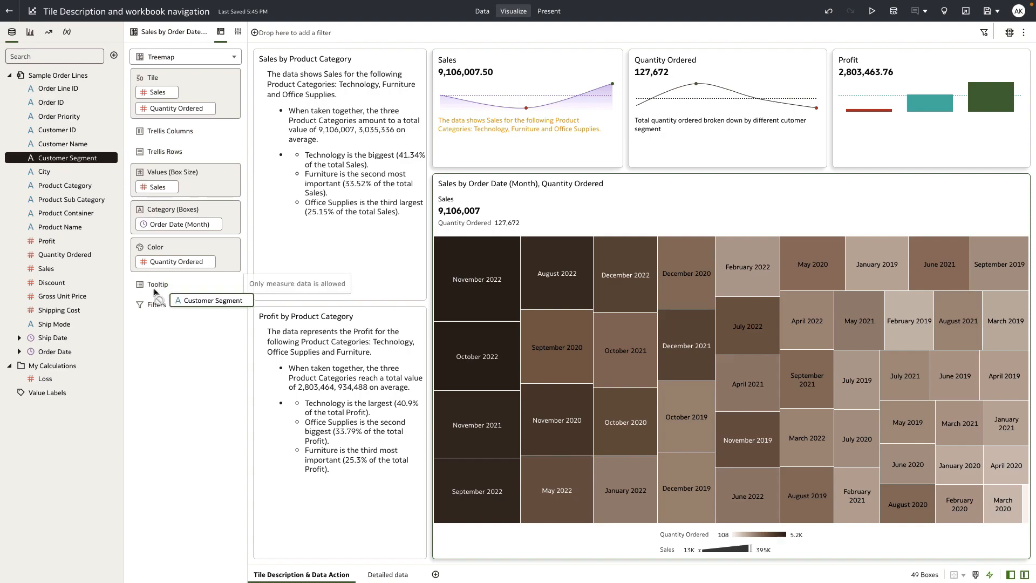
# Step: Filter the treemap by Customer Segment and set its data labels to Value and Label
pyautogui.click(181, 319)
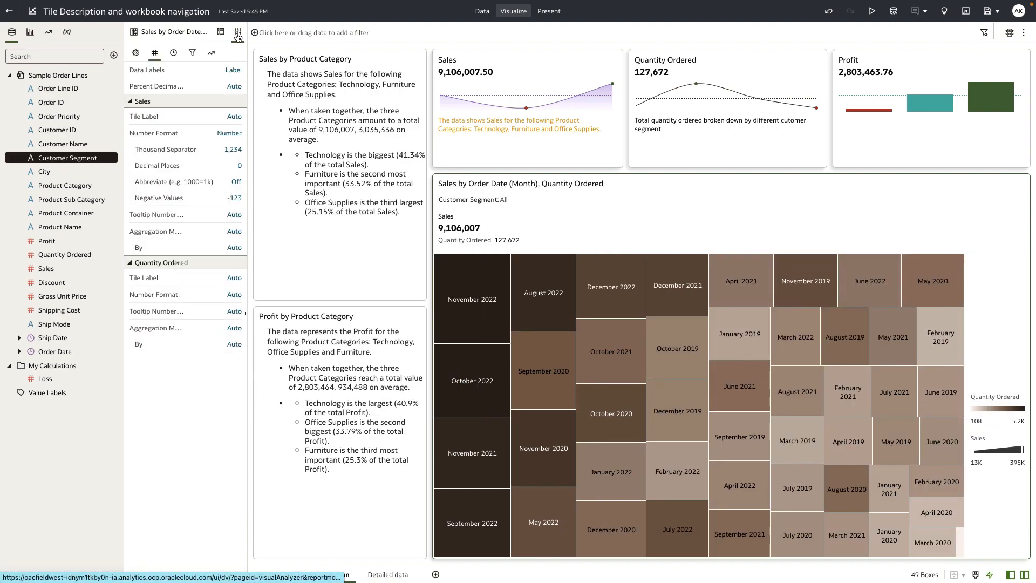
pyautogui.click(233, 70)
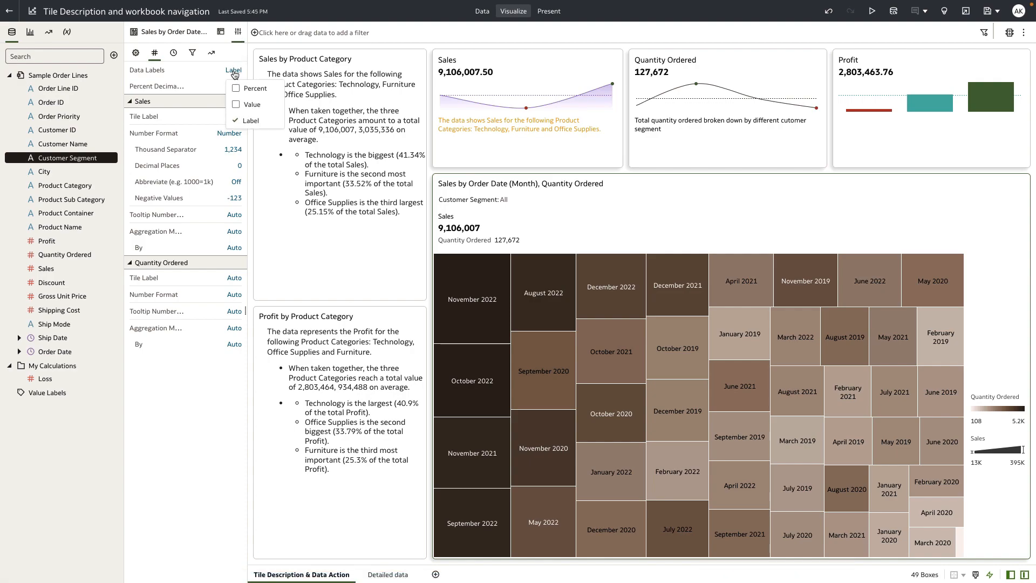
pyautogui.click(236, 104)
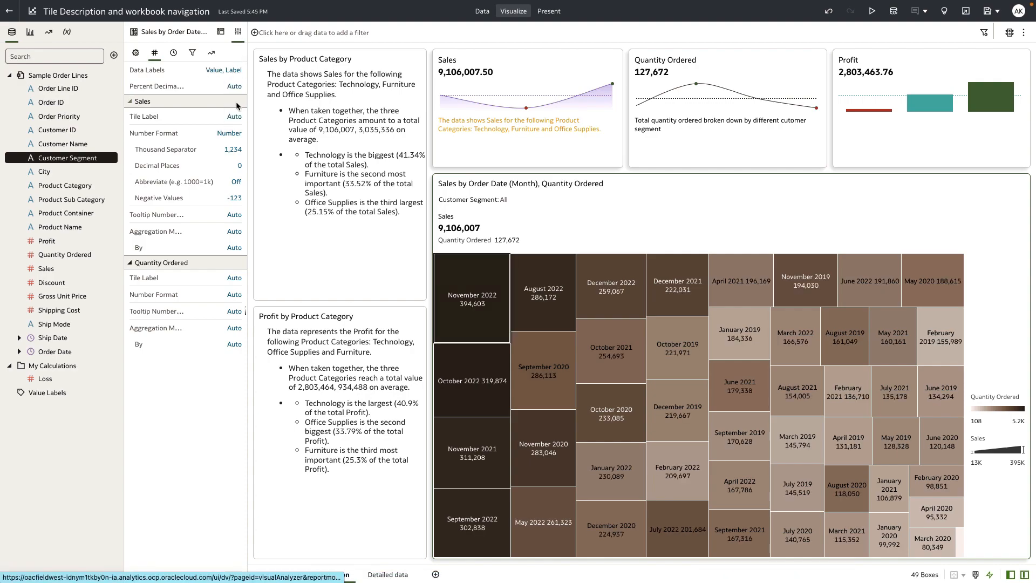
pyautogui.moveTo(472, 298)
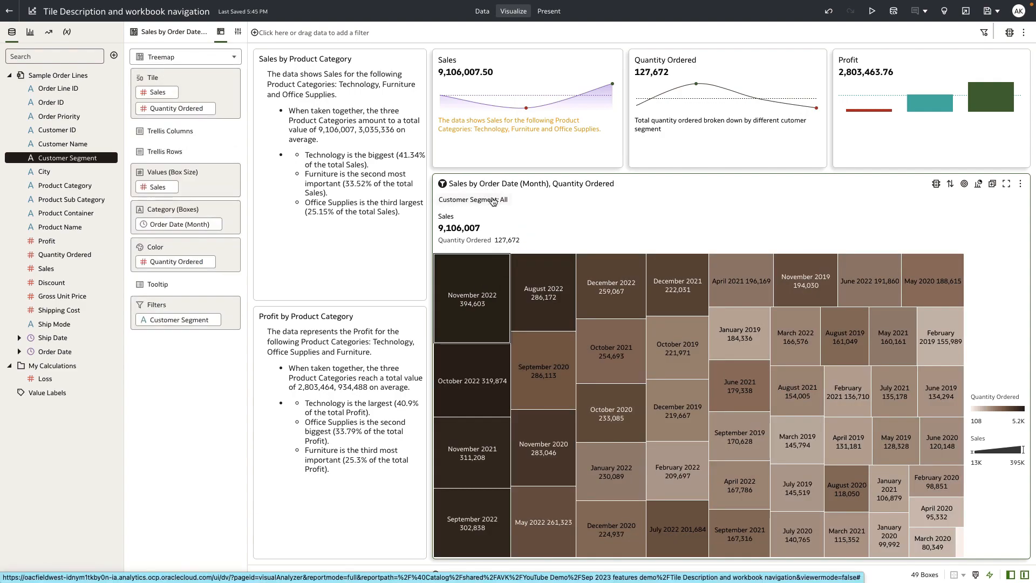
# Step: Set the treemap's Customer Segment filter to Home Office
pyautogui.click(472, 199)
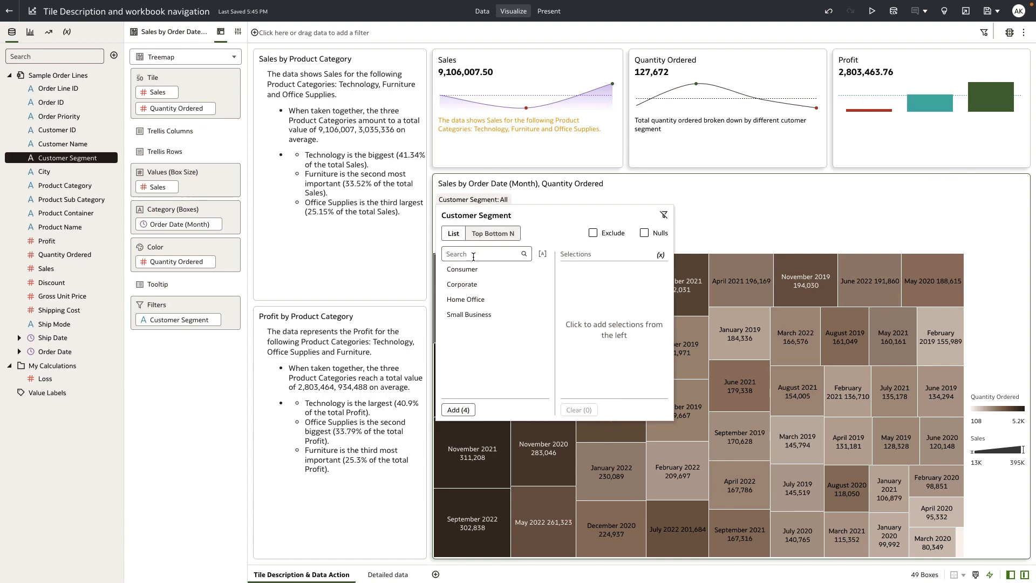
pyautogui.click(465, 299)
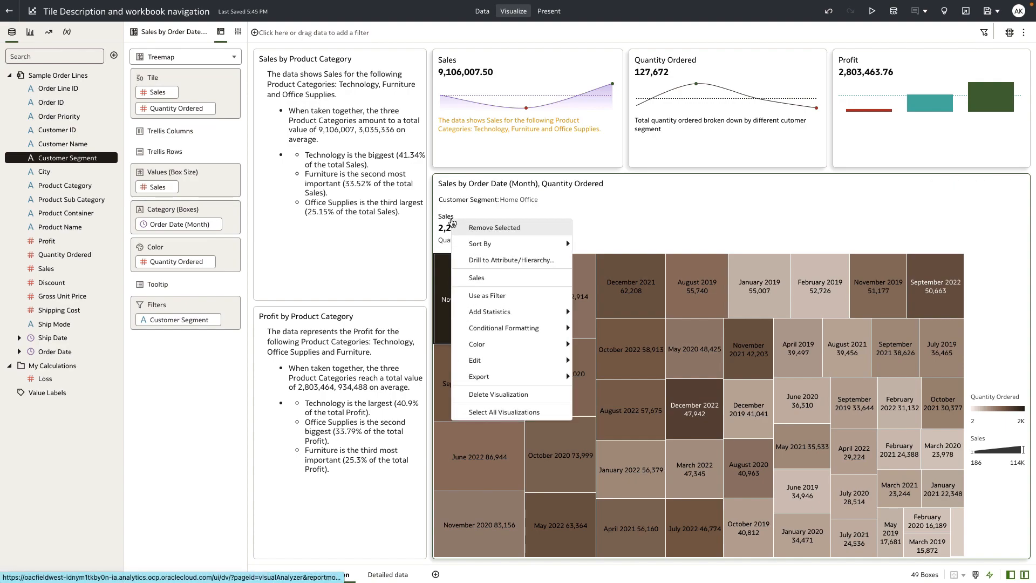
pyautogui.moveTo(478, 277)
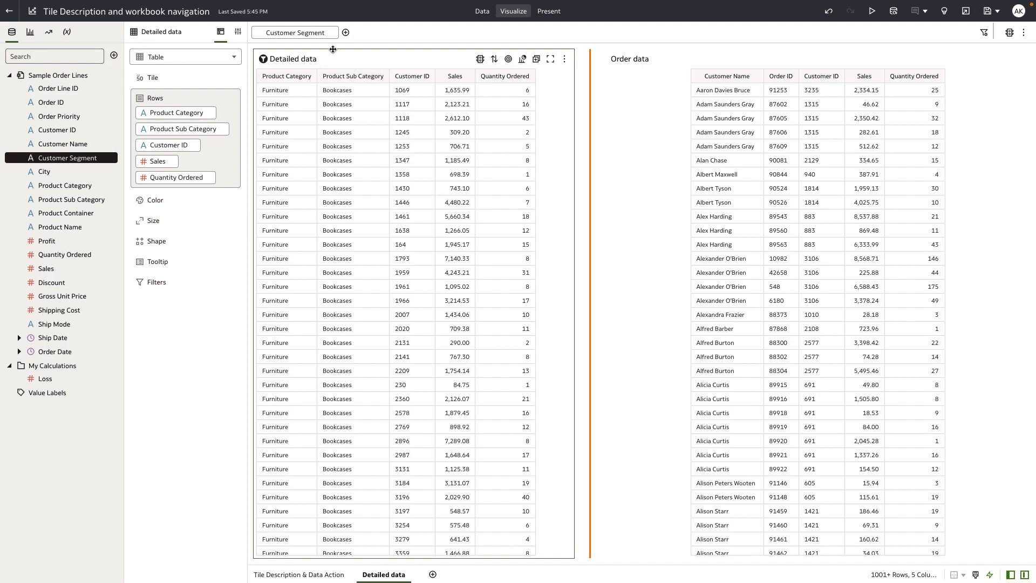
# Step: Return to the Tile Description & Data Action canvas with the Home Office treemap
pyautogui.click(293, 33)
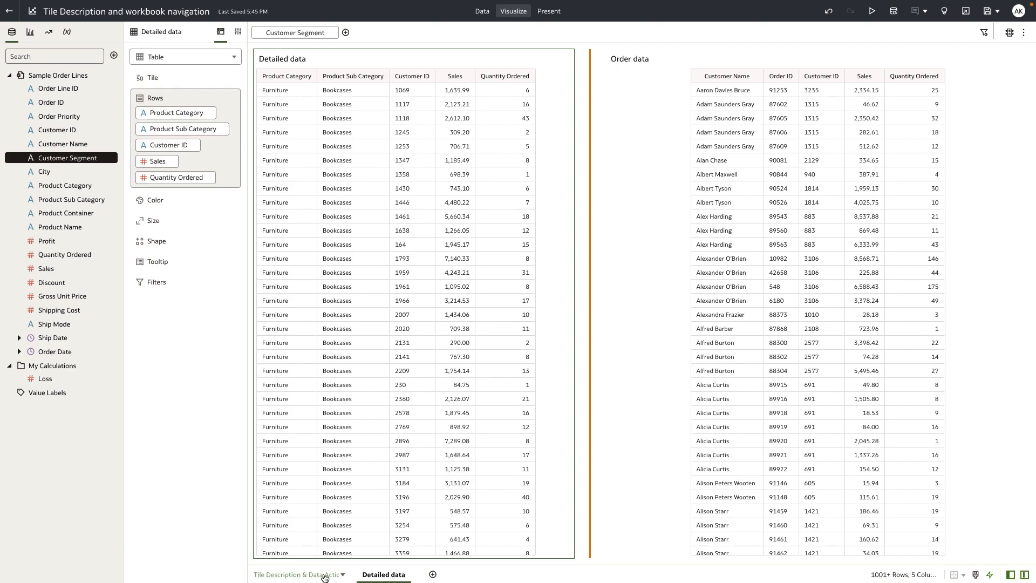
pyautogui.click(297, 574)
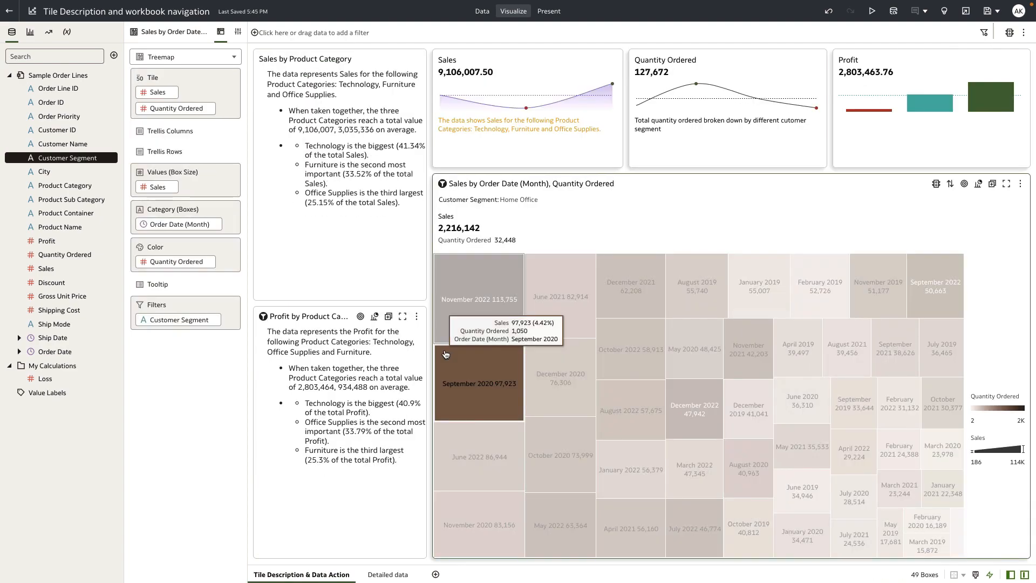